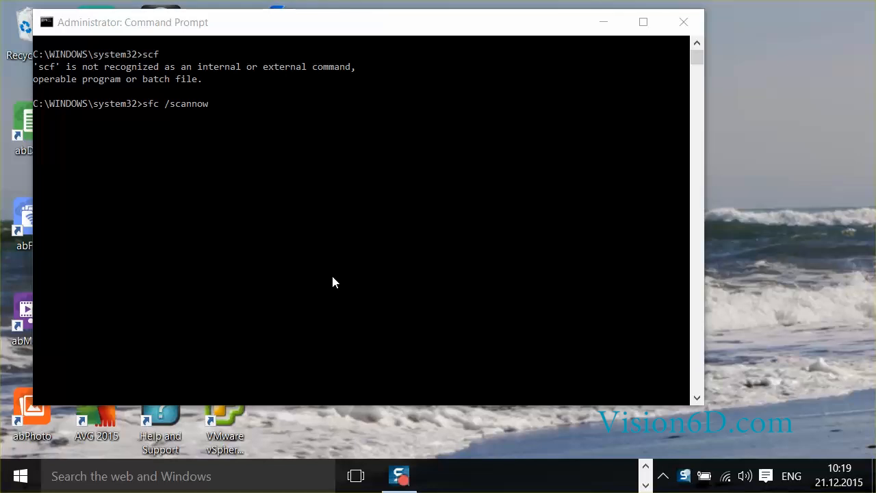
pyautogui.moveTo(154, 113)
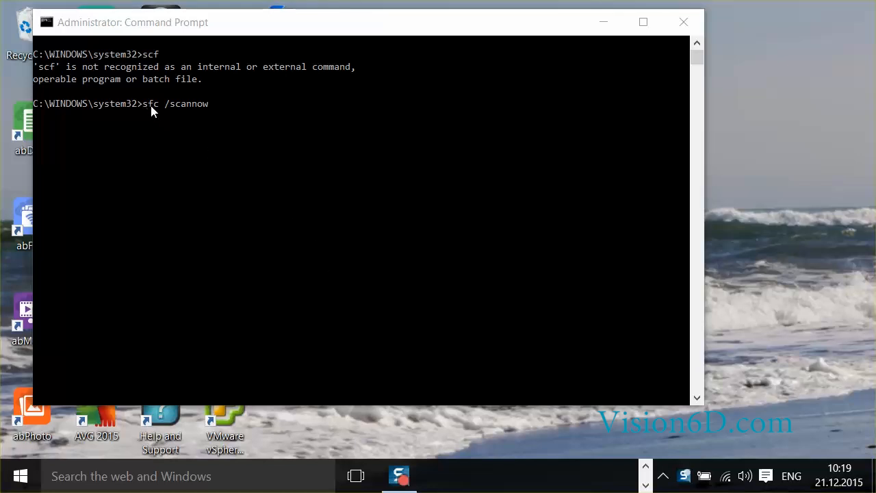
pyautogui.moveTo(221, 115)
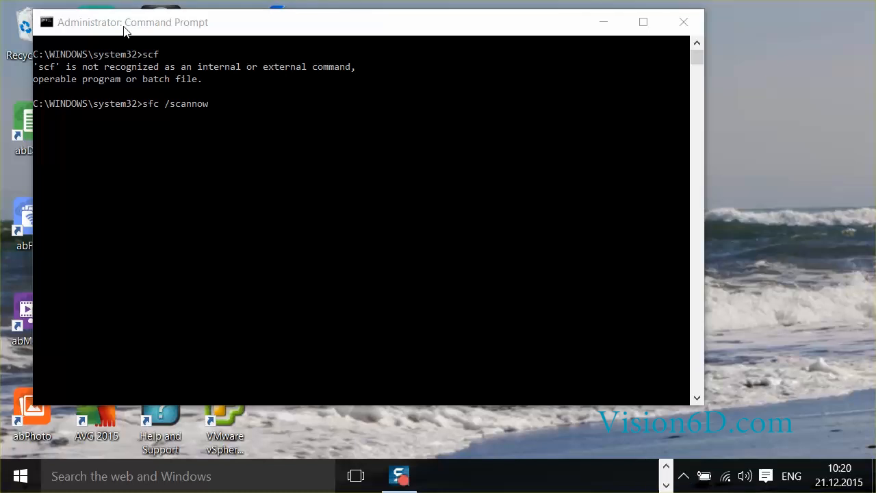
pyautogui.moveTo(95, 52)
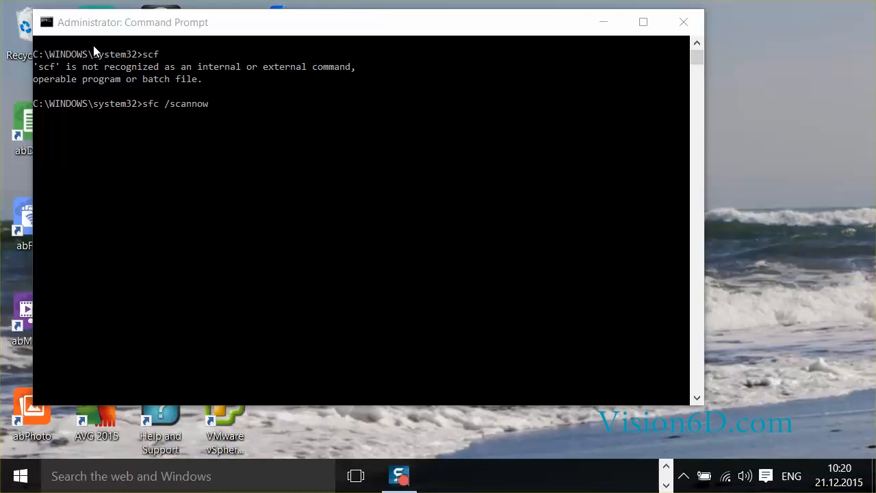
pyautogui.moveTo(120, 139)
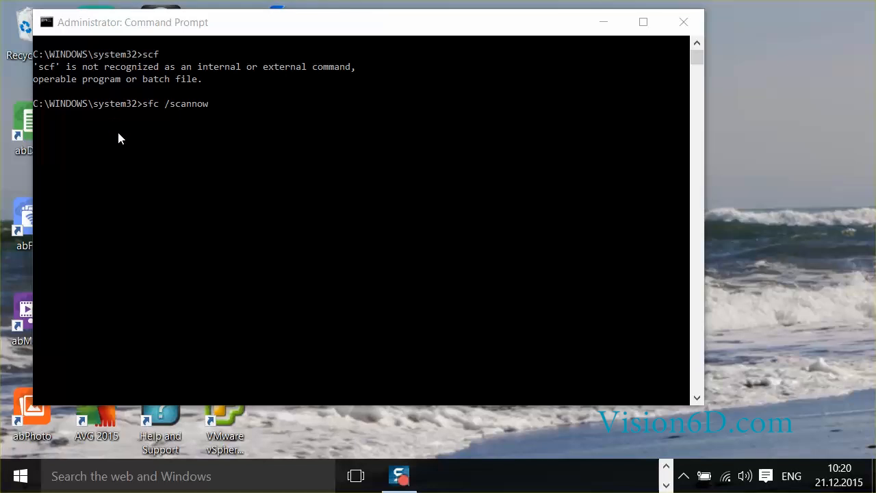
pyautogui.moveTo(126, 32)
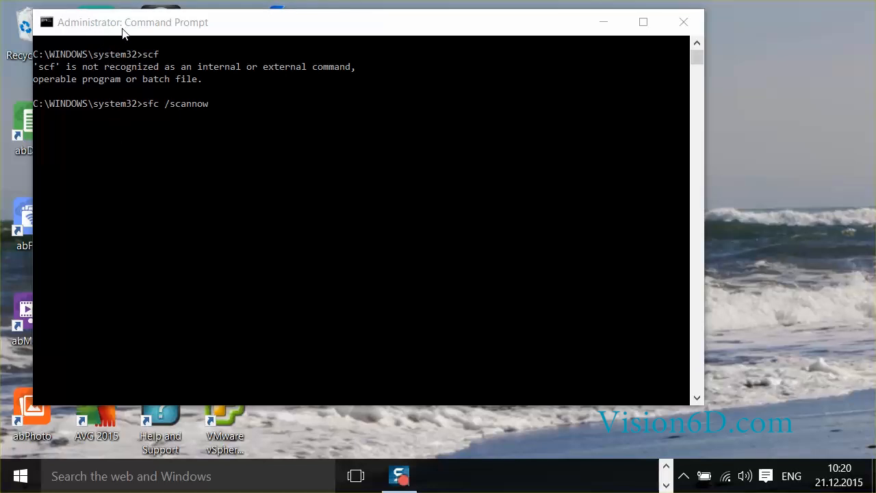
pyautogui.moveTo(81, 33)
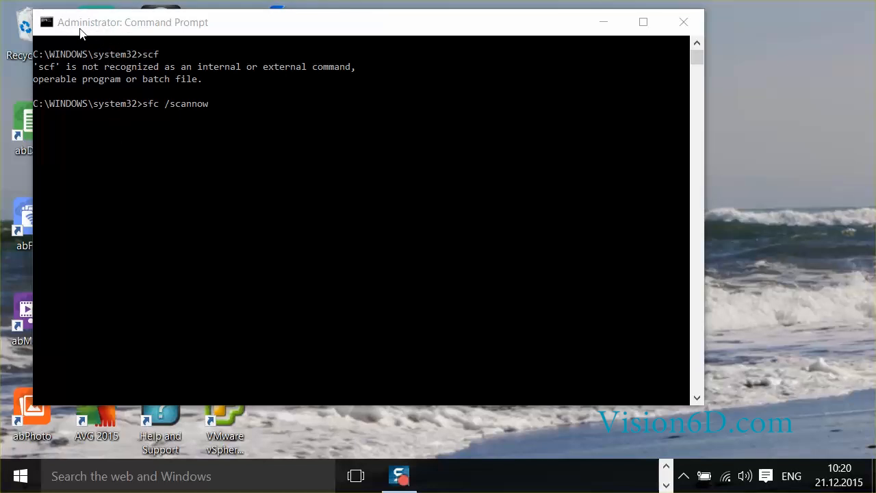
pyautogui.moveTo(107, 33)
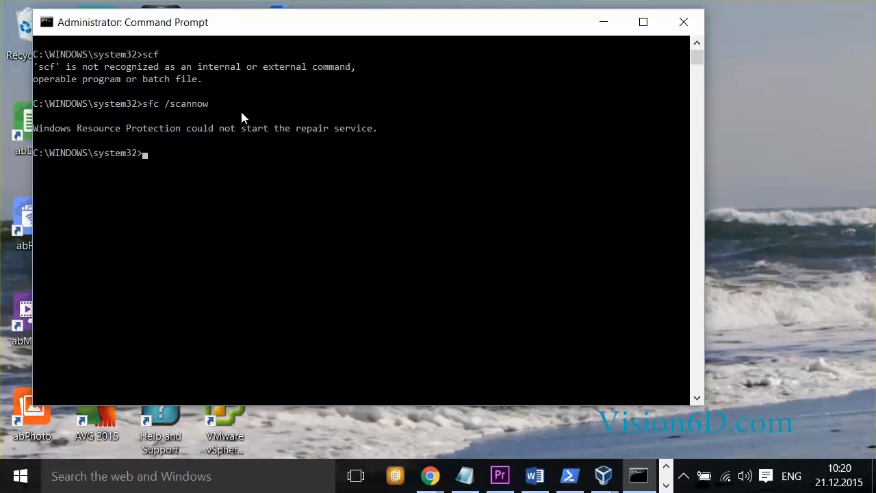
pyautogui.moveTo(71, 143)
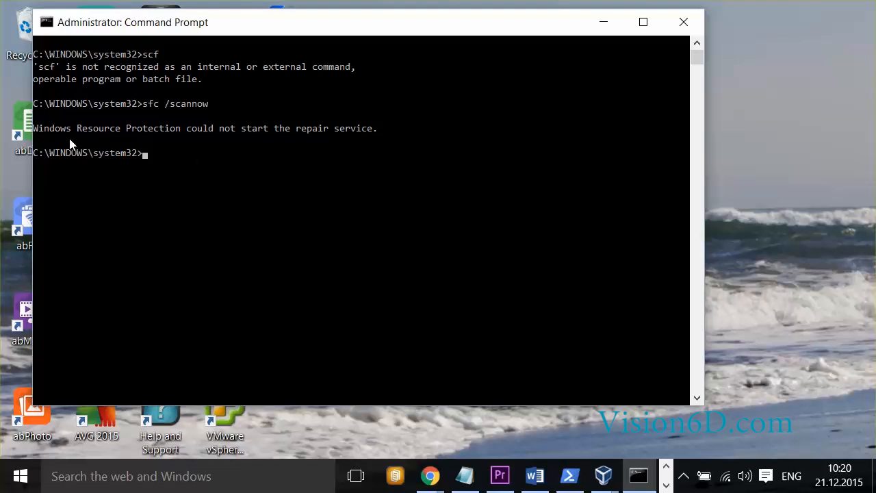
pyautogui.moveTo(206, 139)
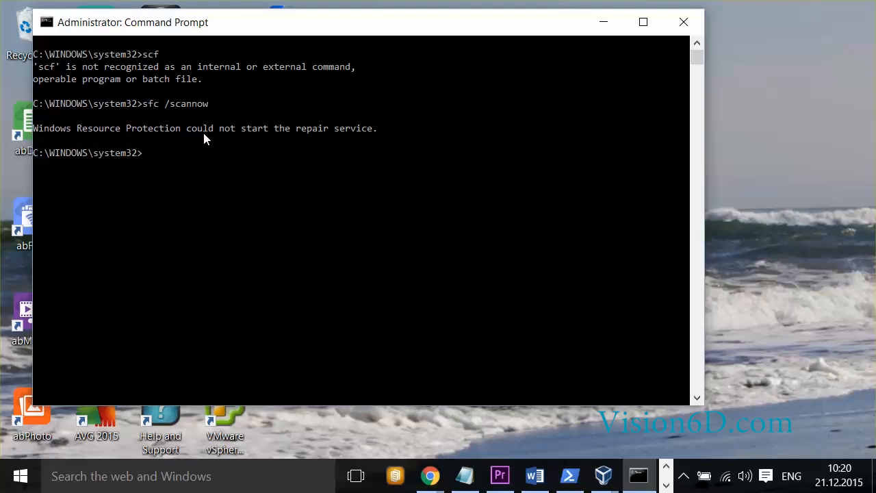
pyautogui.moveTo(384, 141)
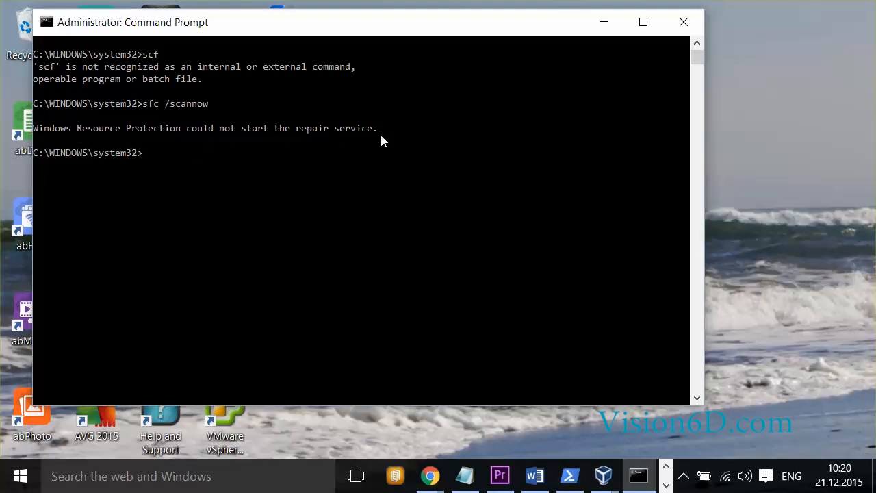
pyautogui.moveTo(220, 159)
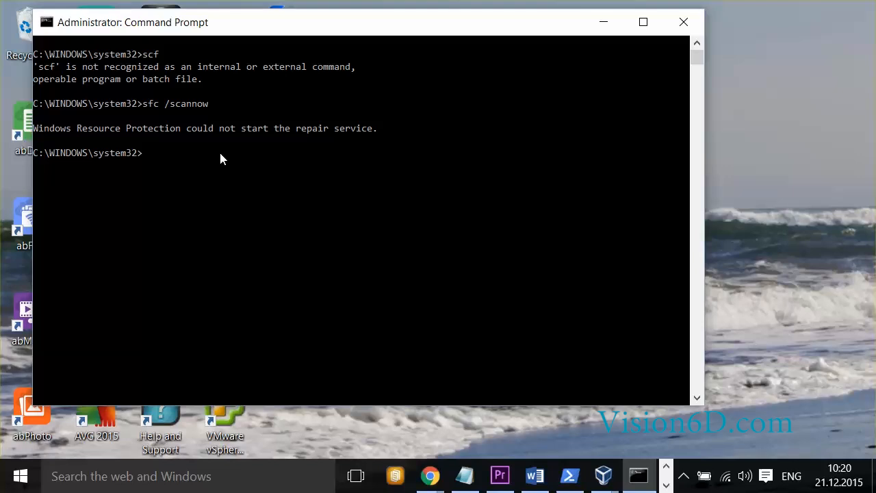
pyautogui.write('c')
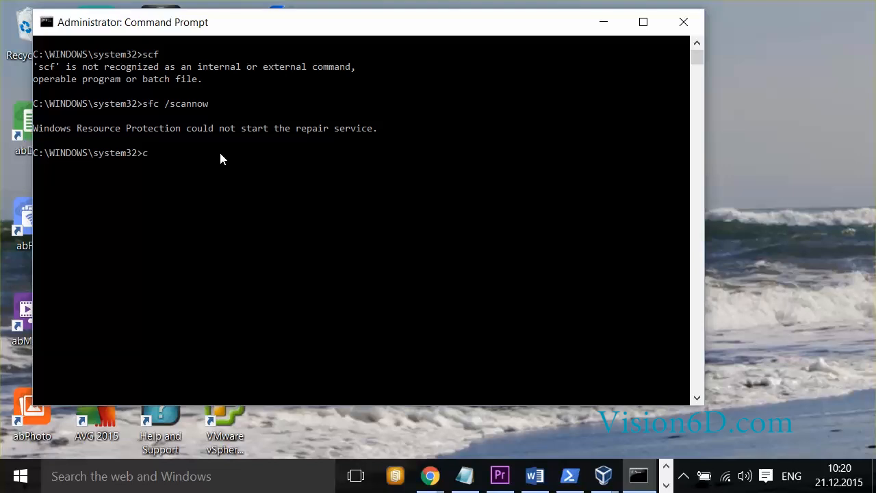
pyautogui.write('d ..')
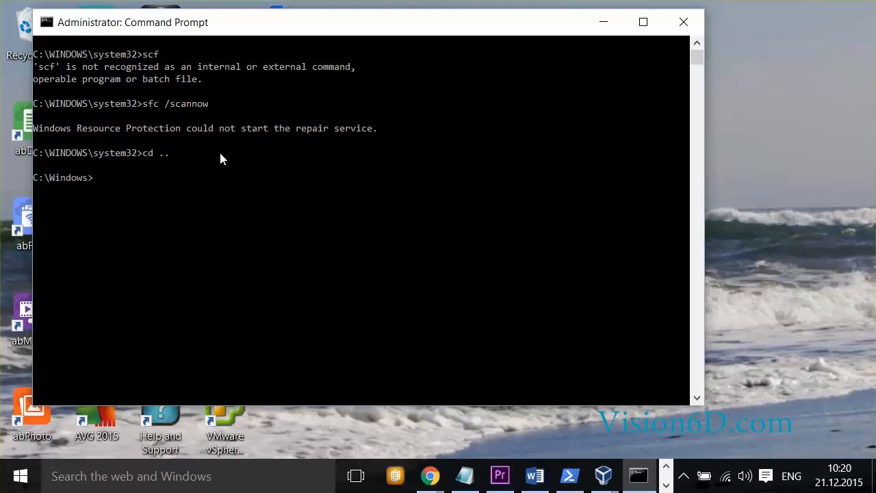
pyautogui.write('cd')
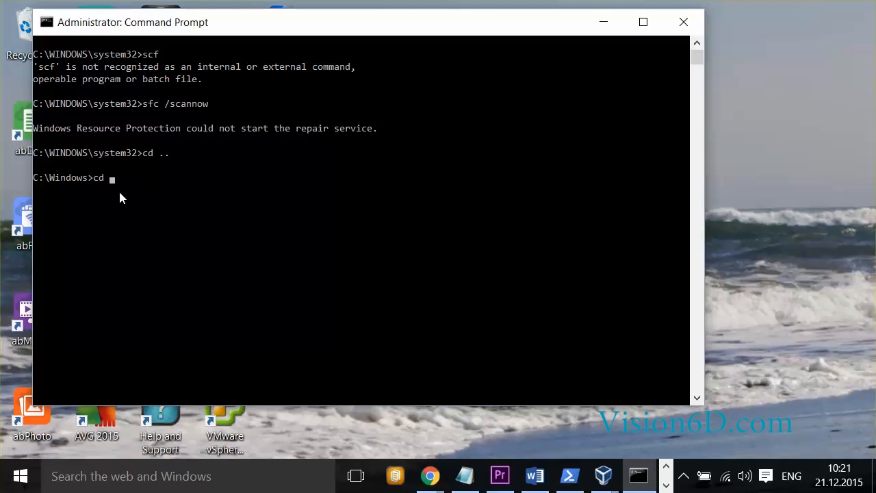
pyautogui.write('C:\\Windows\\Sysnative')
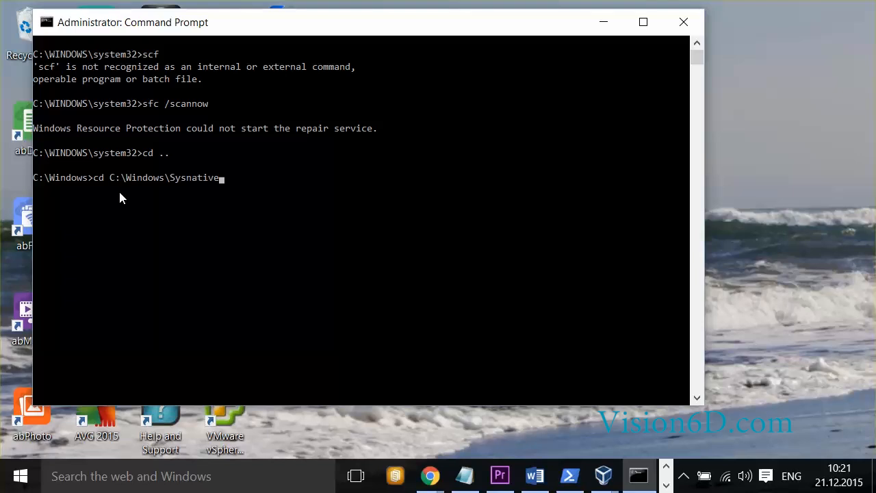
pyautogui.moveTo(177, 189)
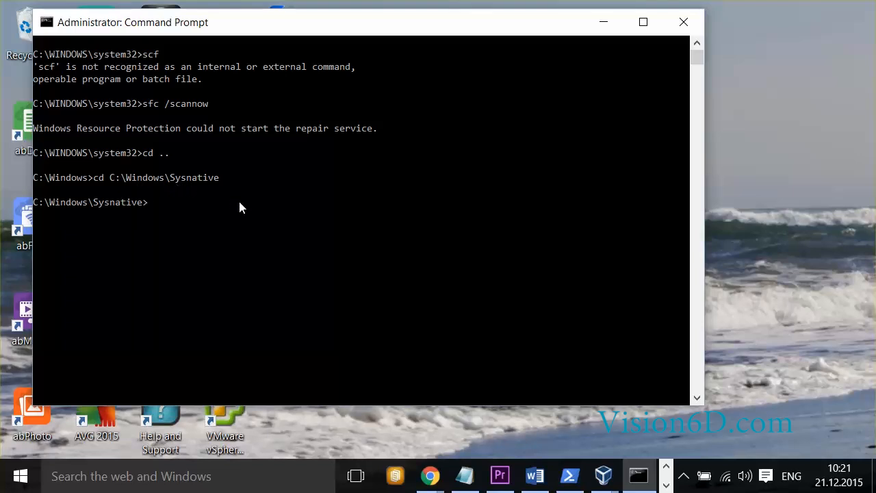
pyautogui.write('sfc /scannow')
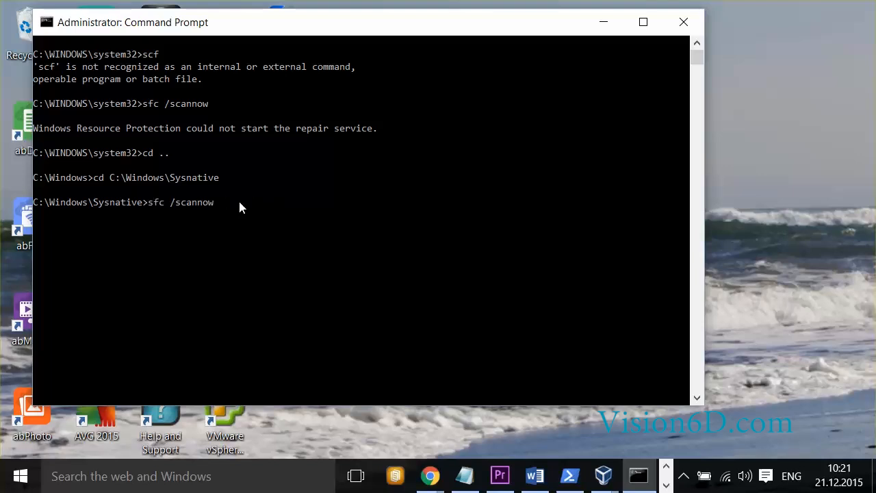